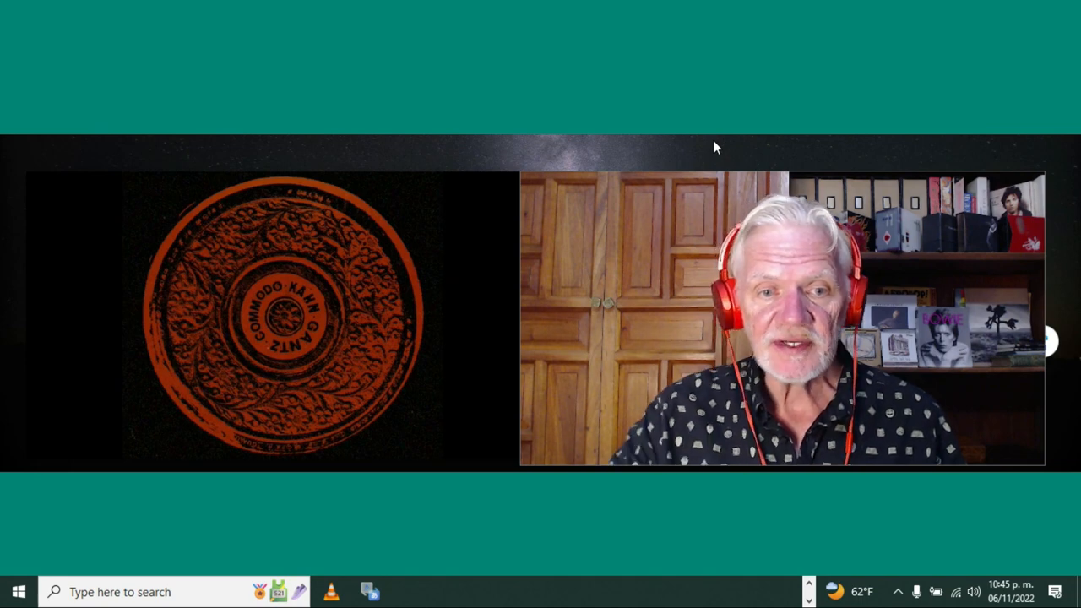
{"action": "mouse_move", "coordinate": [781, 555]}
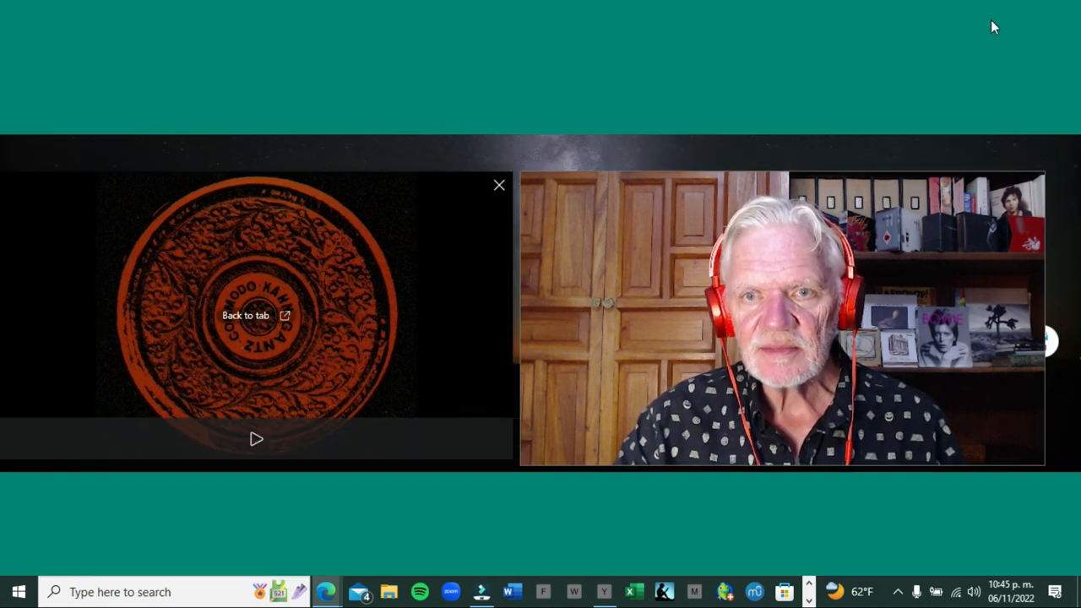
{"action": "mouse_move", "coordinate": [407, 261]}
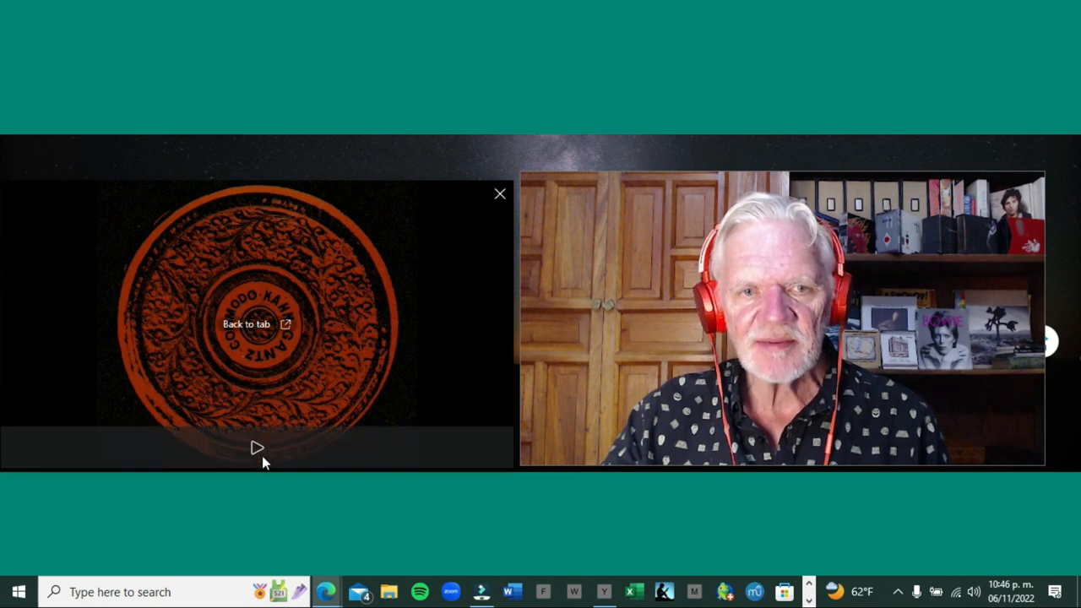
{"action": "mouse_move", "coordinate": [257, 448]}
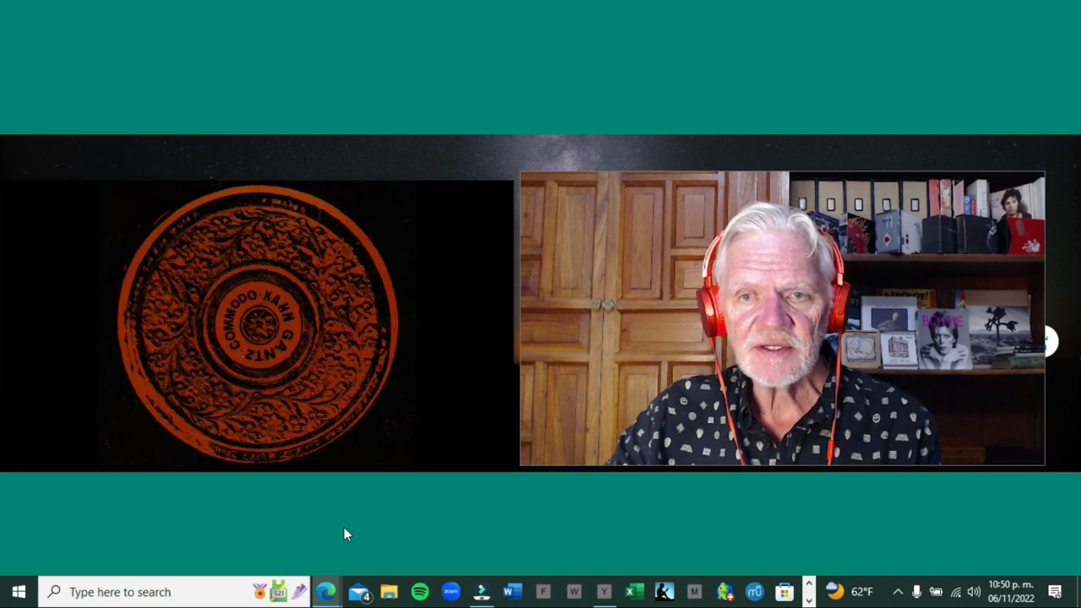
{"action": "mouse_move", "coordinate": [258, 448]}
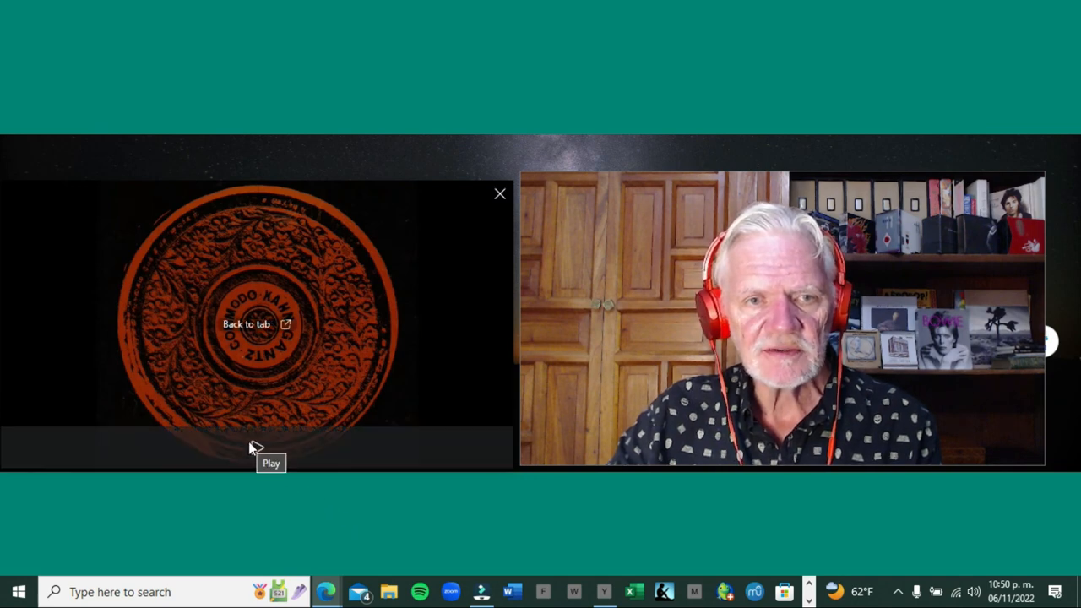